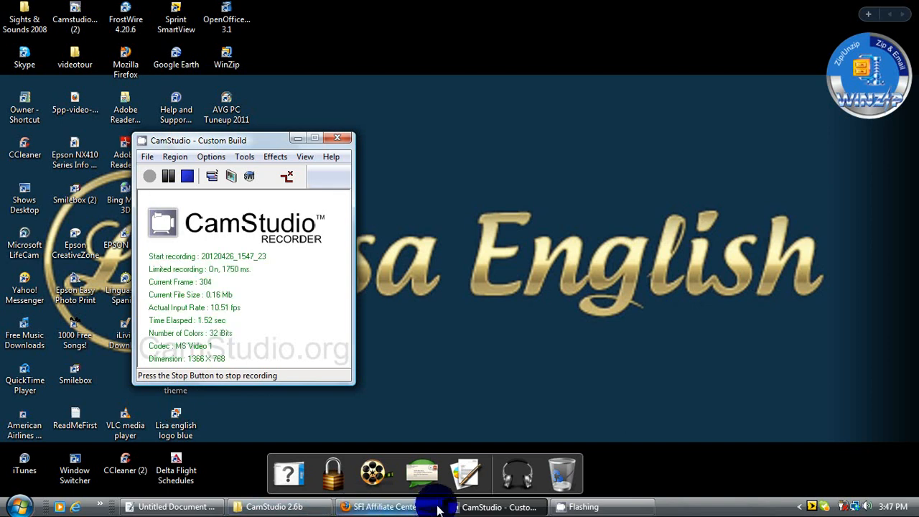
- Bring the Firefox window with the SFI Affiliate Center homepage to the front
left_click(379, 505)
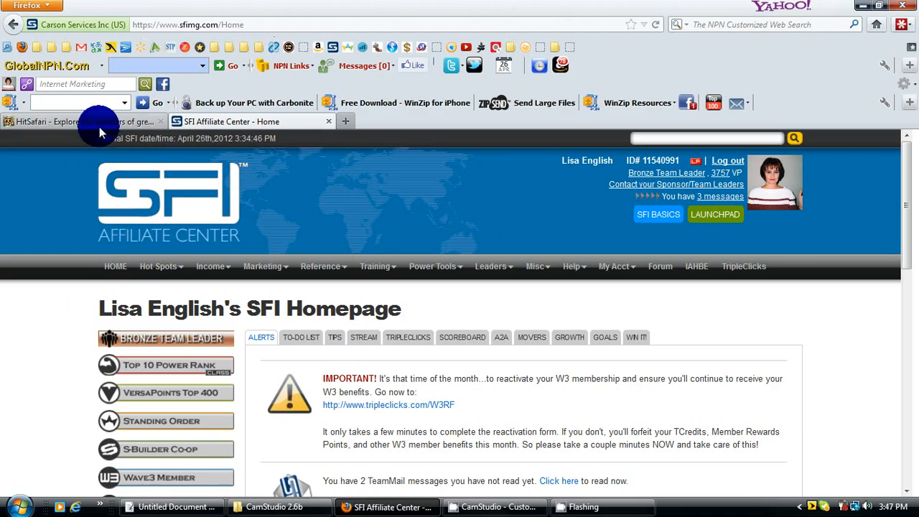
mouse_move(103, 120)
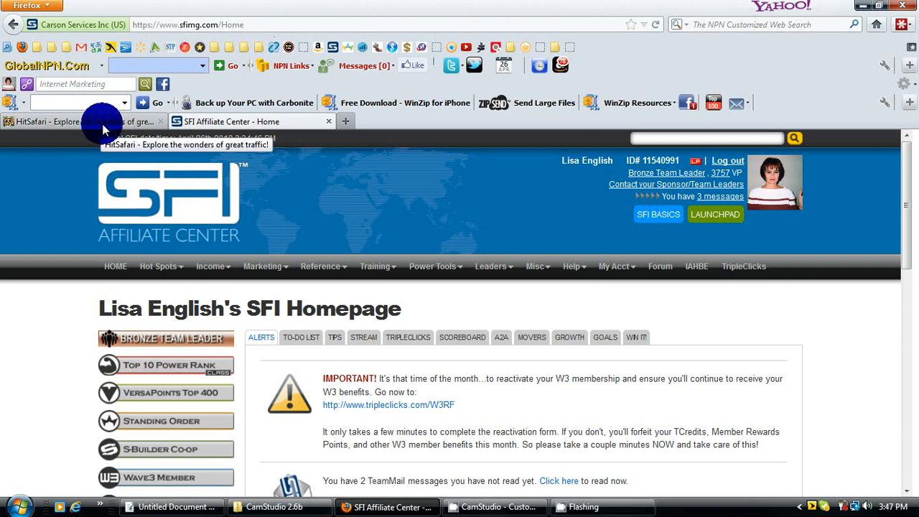
- Go to the Sponsoring Aids page from the Marketing menu
left_click(265, 266)
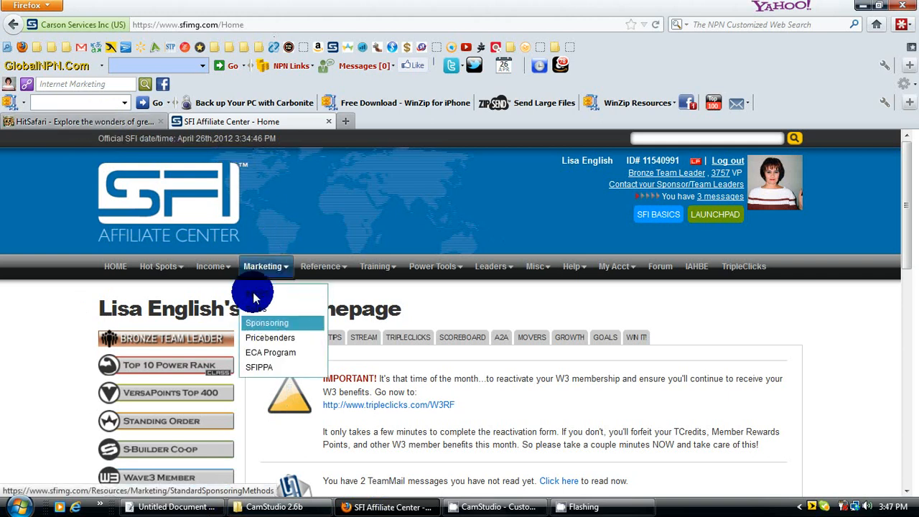
left_click(267, 321)
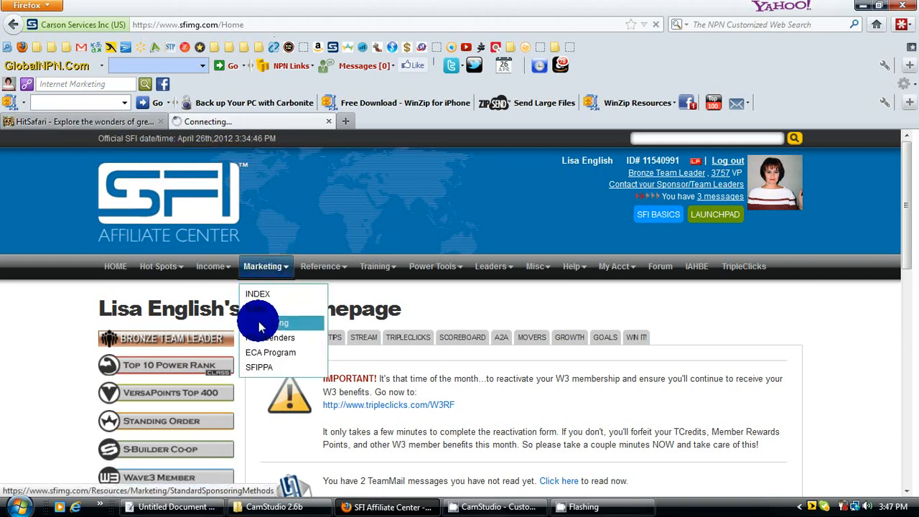
left_click(260, 321)
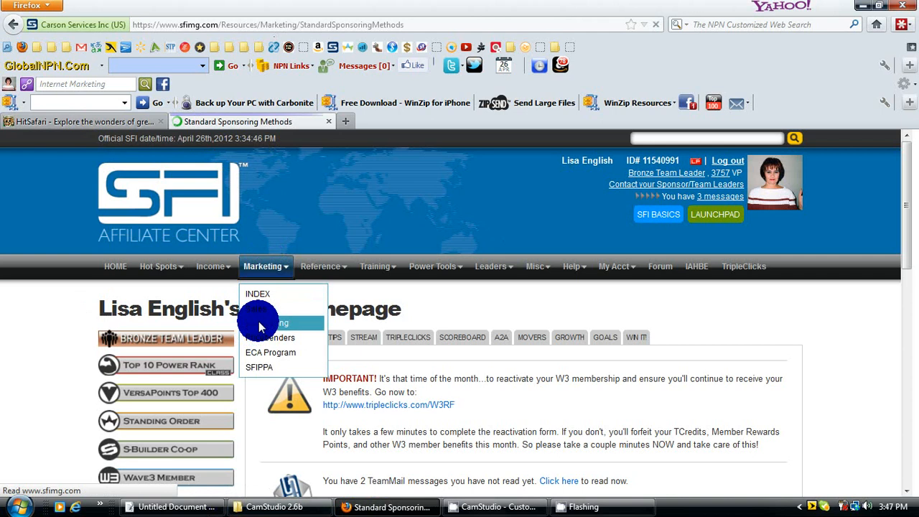
left_click(275, 323)
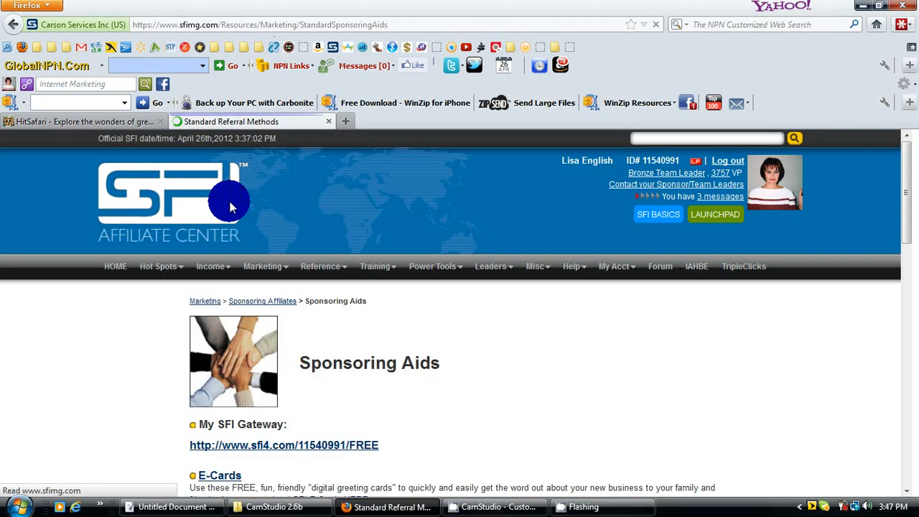
- Open the Banners collection from the Sponsoring Aids page
scroll("down", 3)
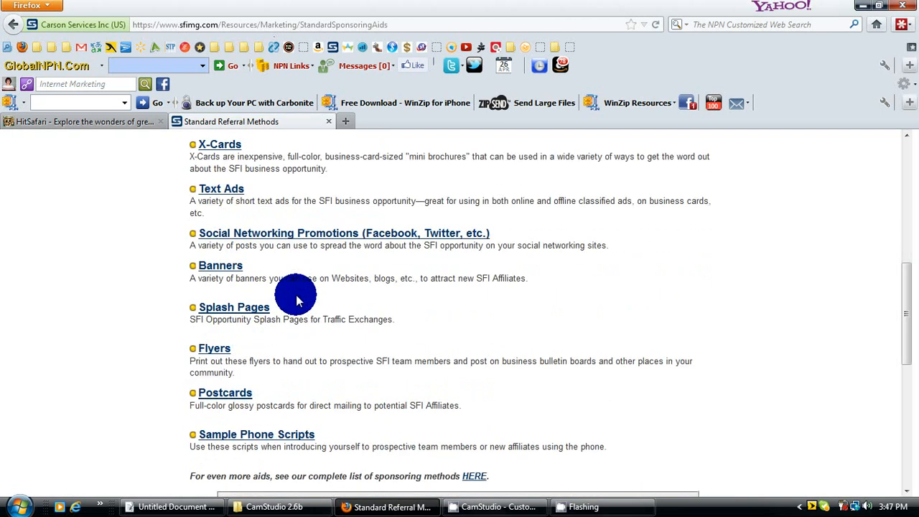
scroll("down", 3)
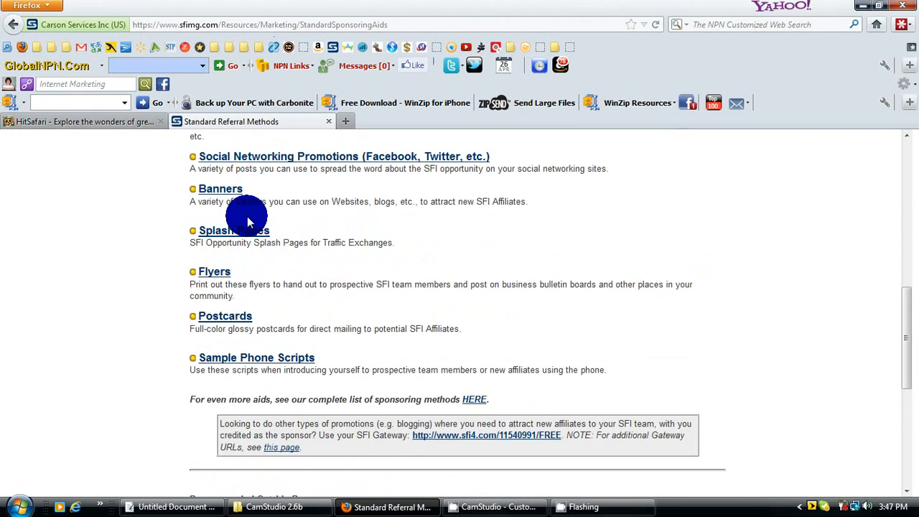
left_click(221, 188)
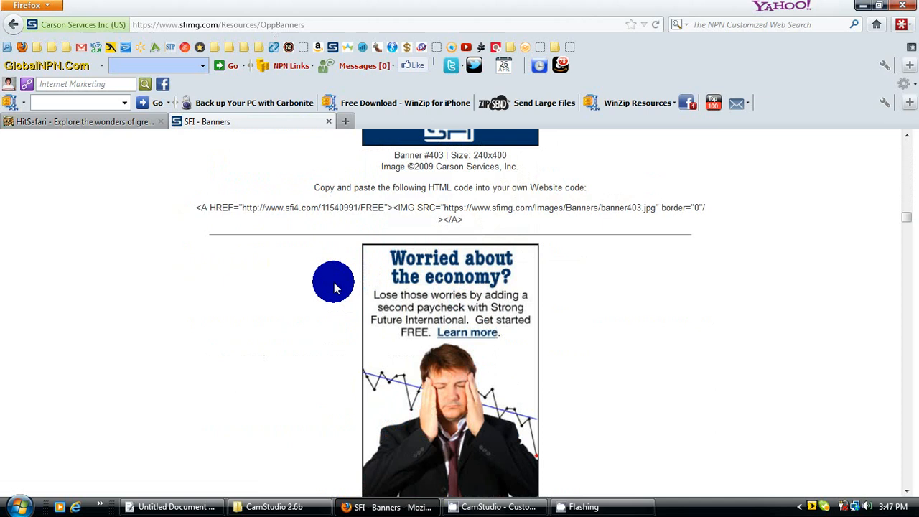
- Scroll down the Banners page toward the 468x60 banner #411
scroll("down", 3)
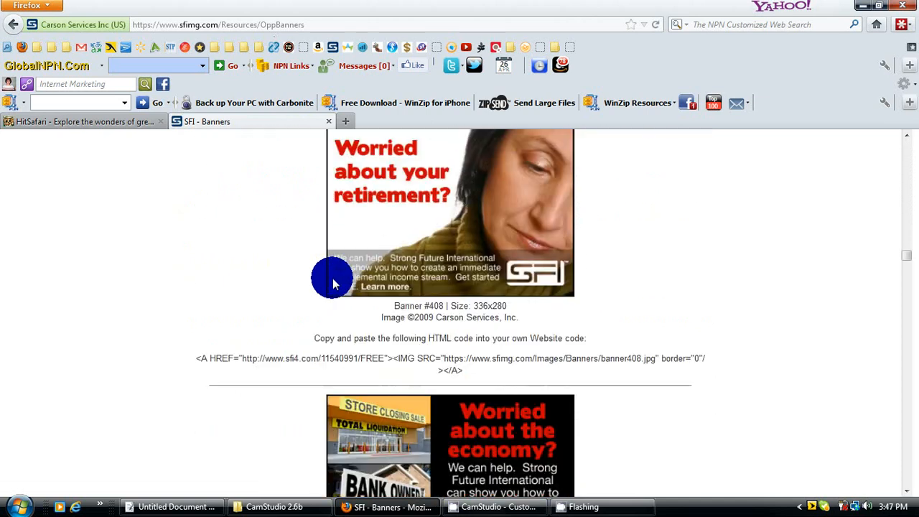
scroll("down", 3)
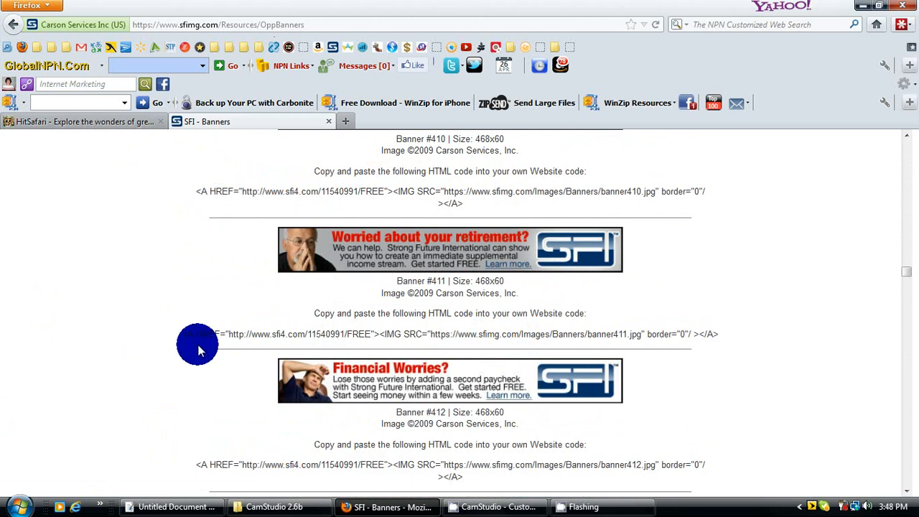
mouse_move(481, 373)
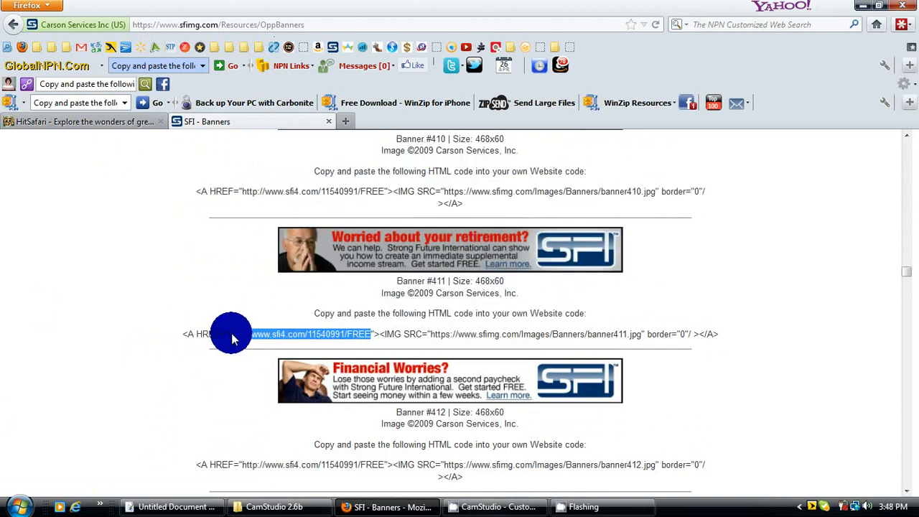
right_click(488, 333)
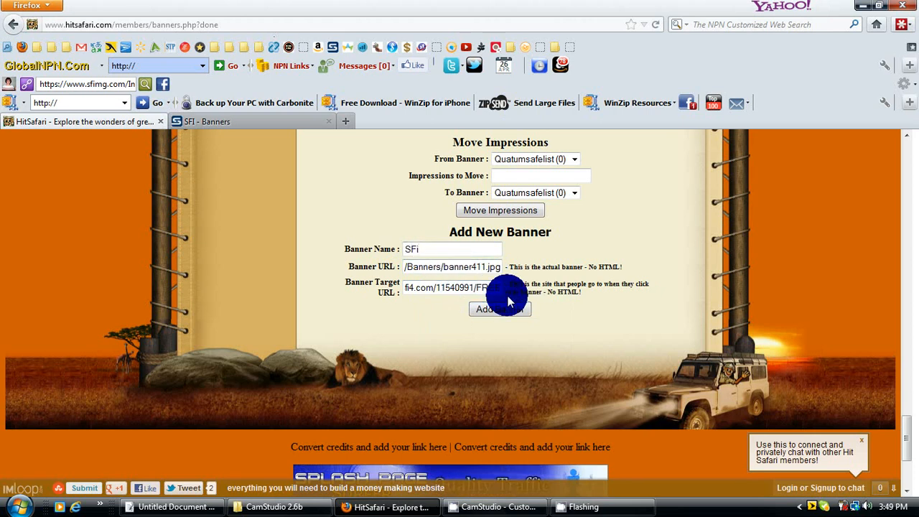
- Add the new SFi banner, returning to the Members Area banner list
left_click(499, 308)
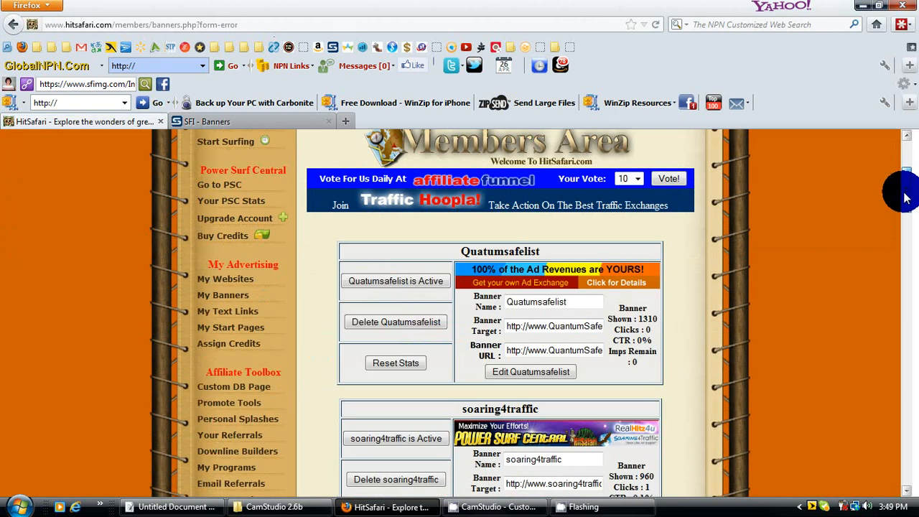